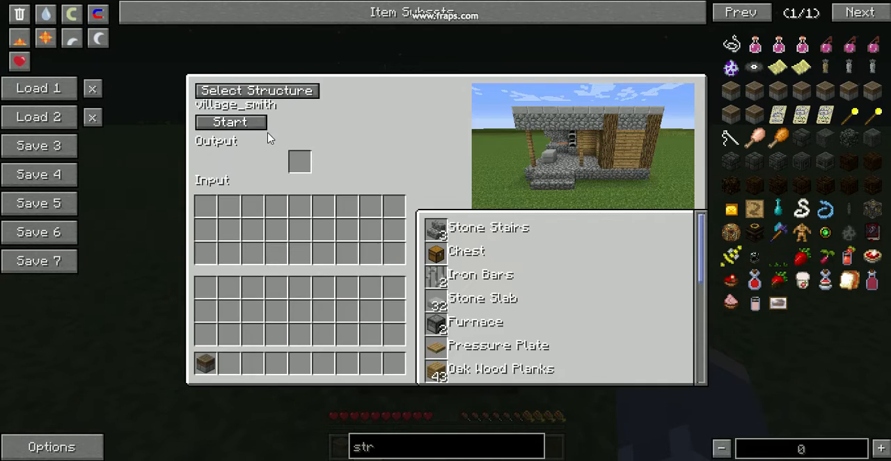
# Start the village_smith build so its required materials list appears.
pyautogui.click(230, 123)
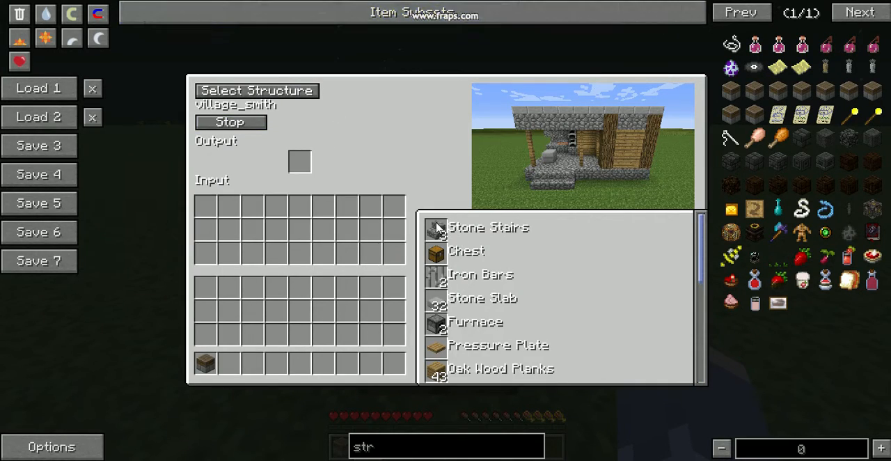